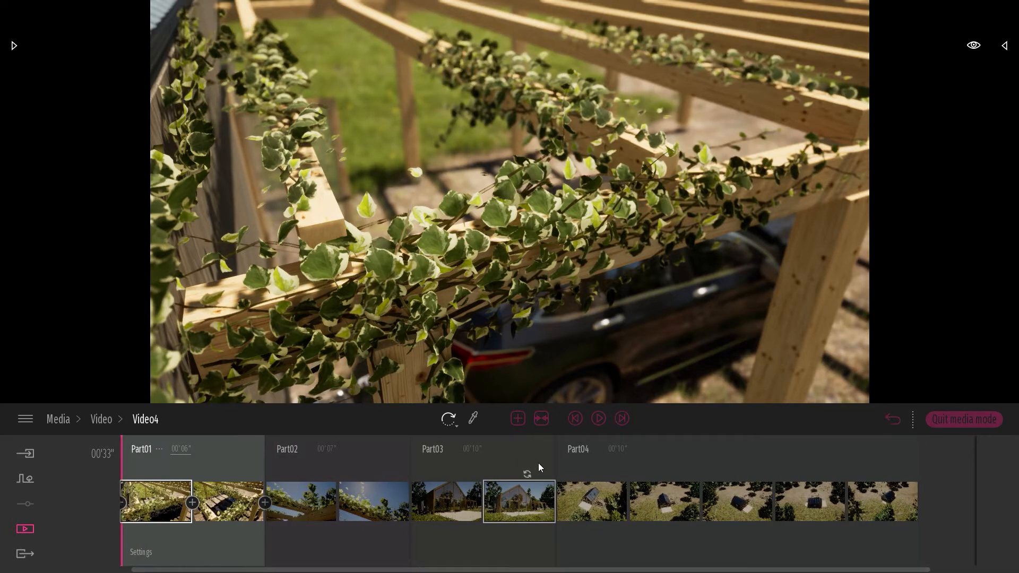
- Fit Video4's parts into view and switch to the Export section from the sidebar
click(542, 418)
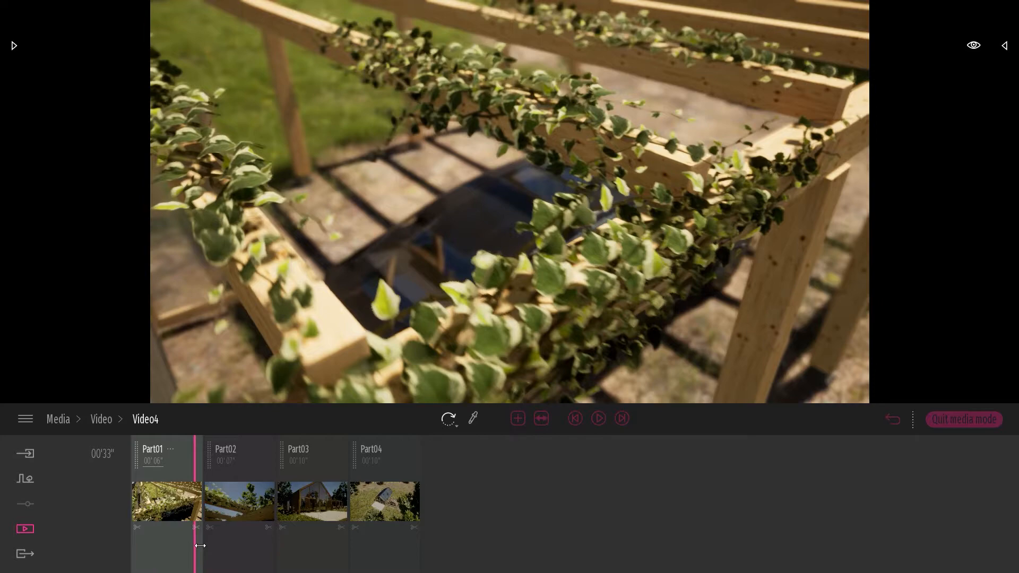
click(311, 457)
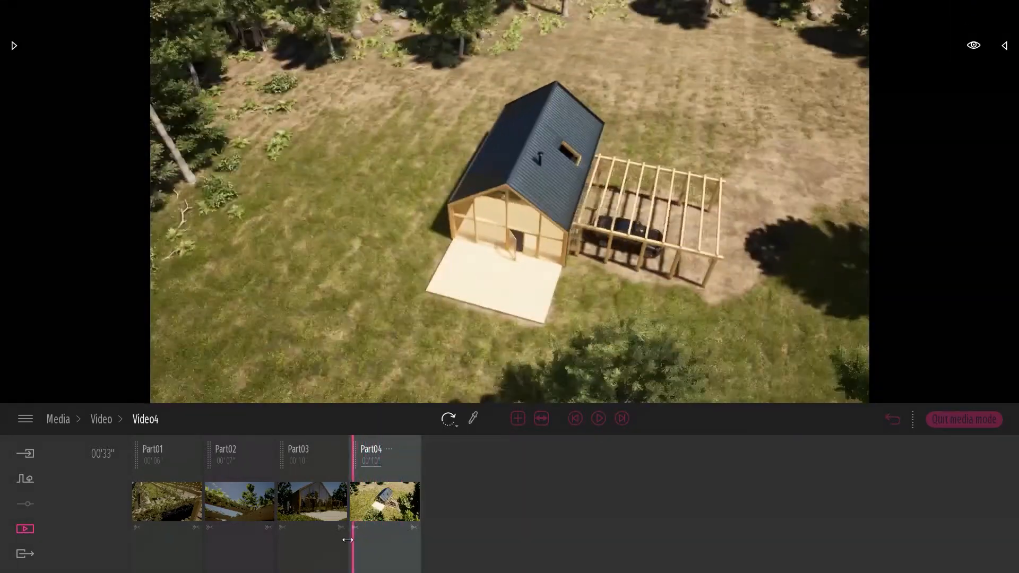
click(24, 554)
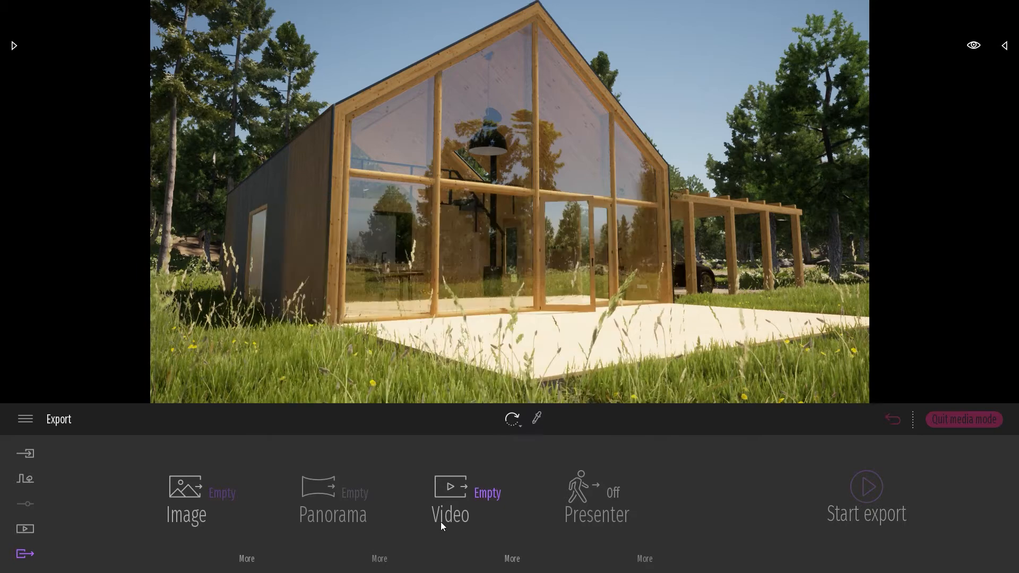
mouse_move(487, 490)
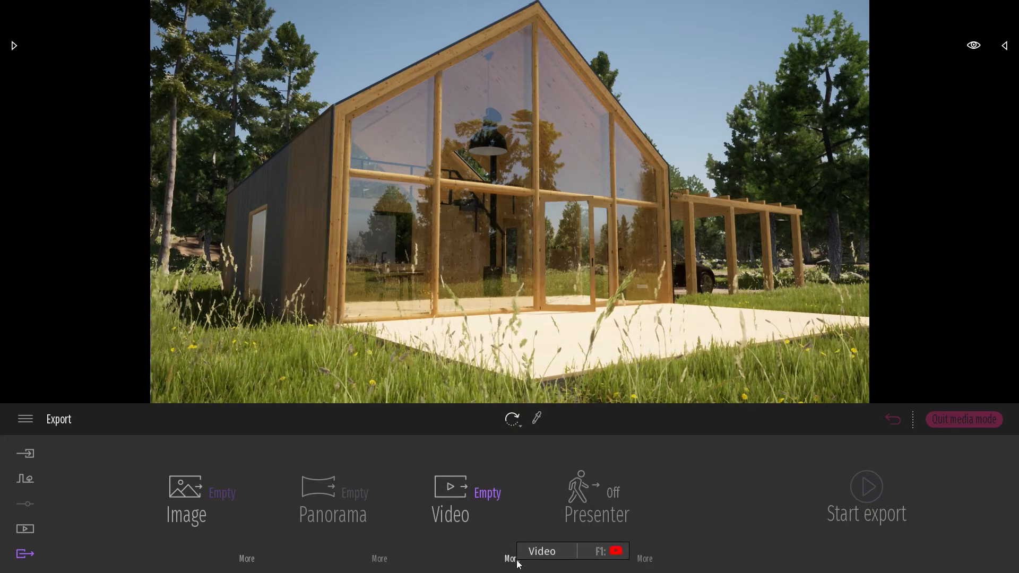
- In the video export's clip settings, select Video4_Part03 as the only clip to export
click(512, 559)
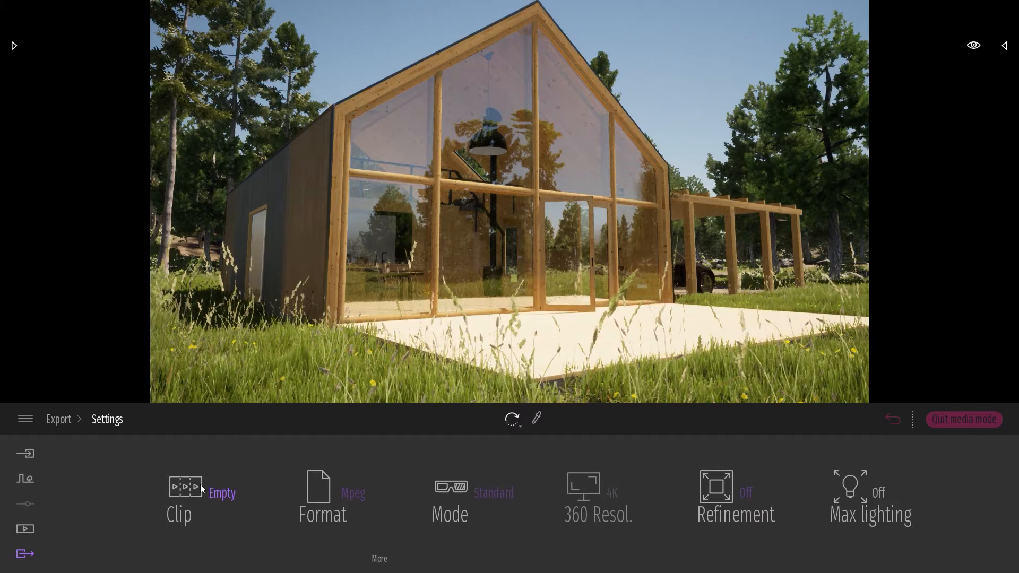
click(178, 497)
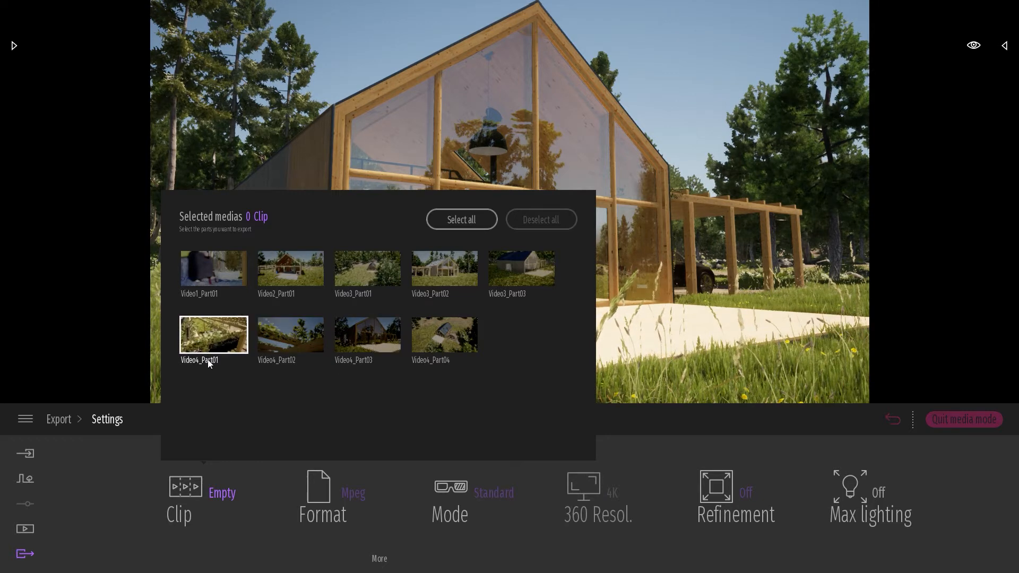
click(367, 336)
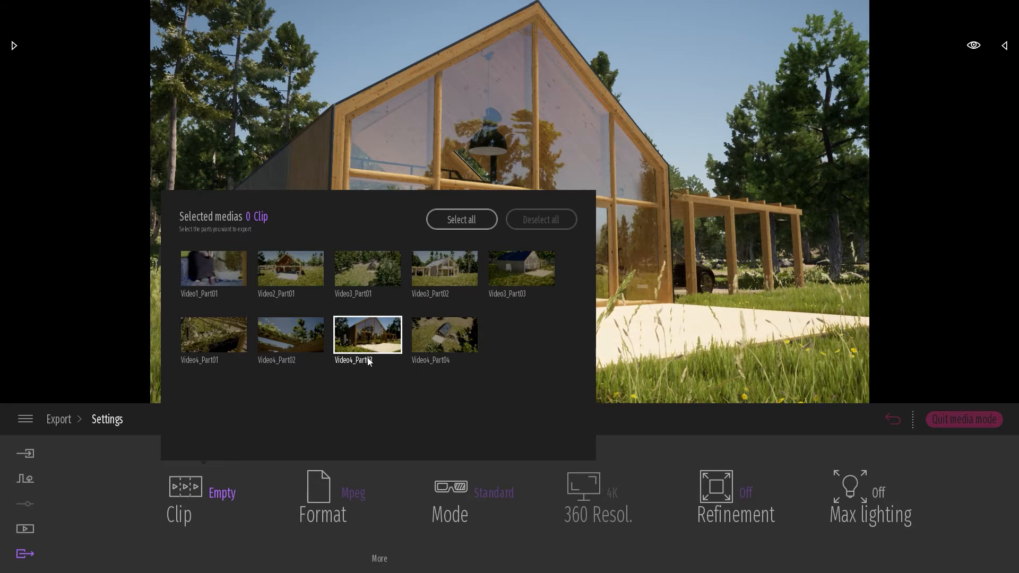
click(367, 335)
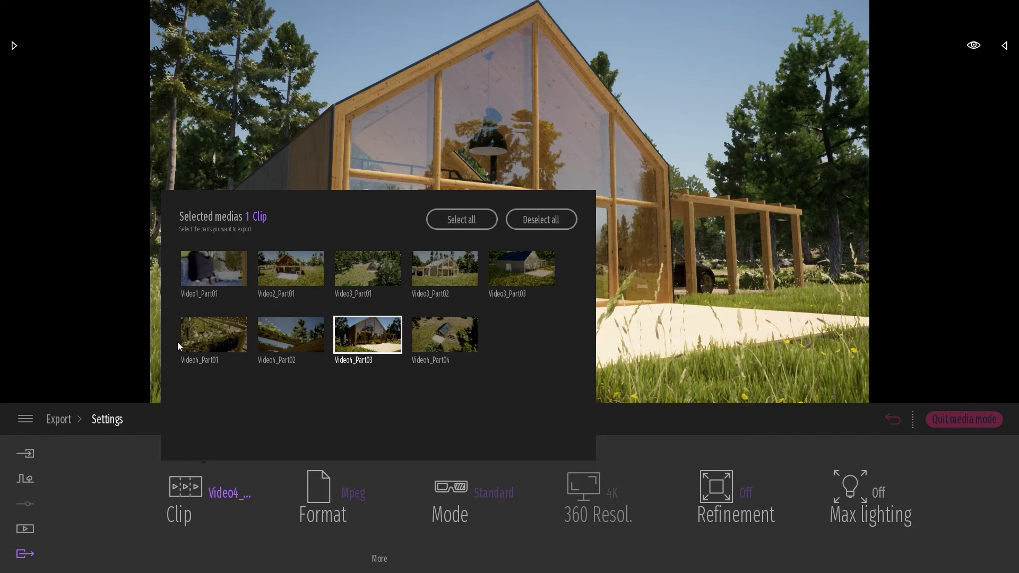
mouse_move(309, 404)
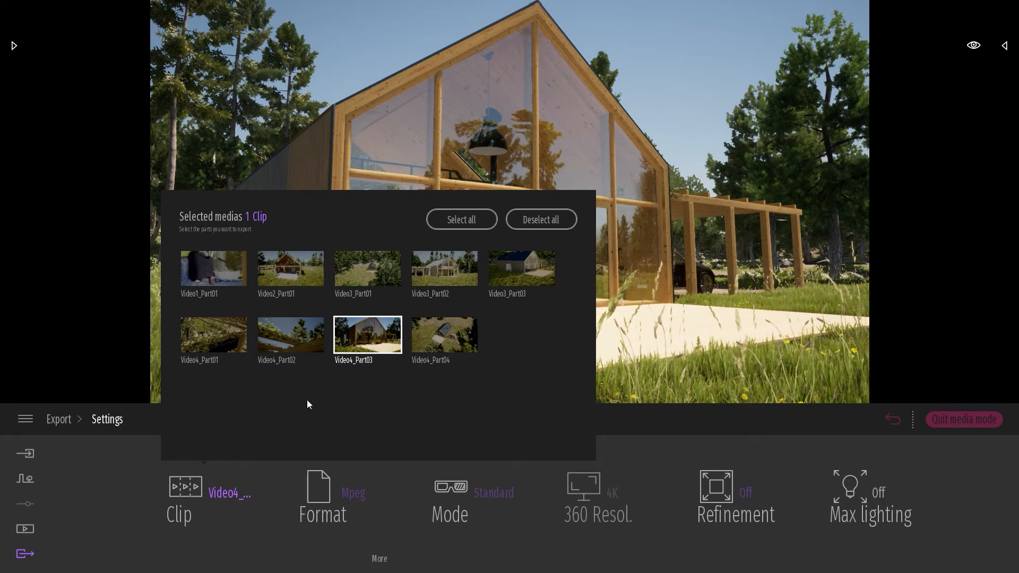